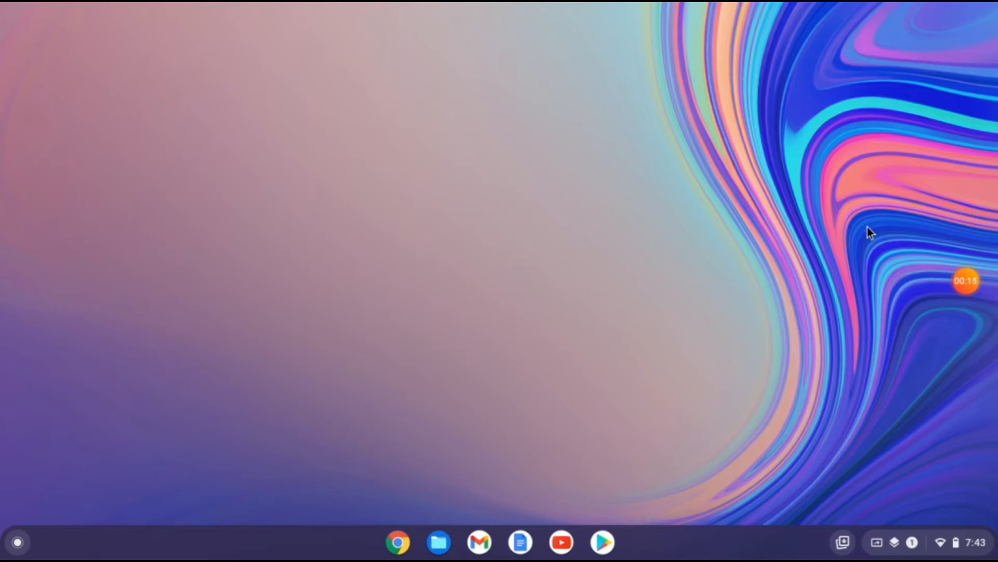
mouse_move(925, 335)
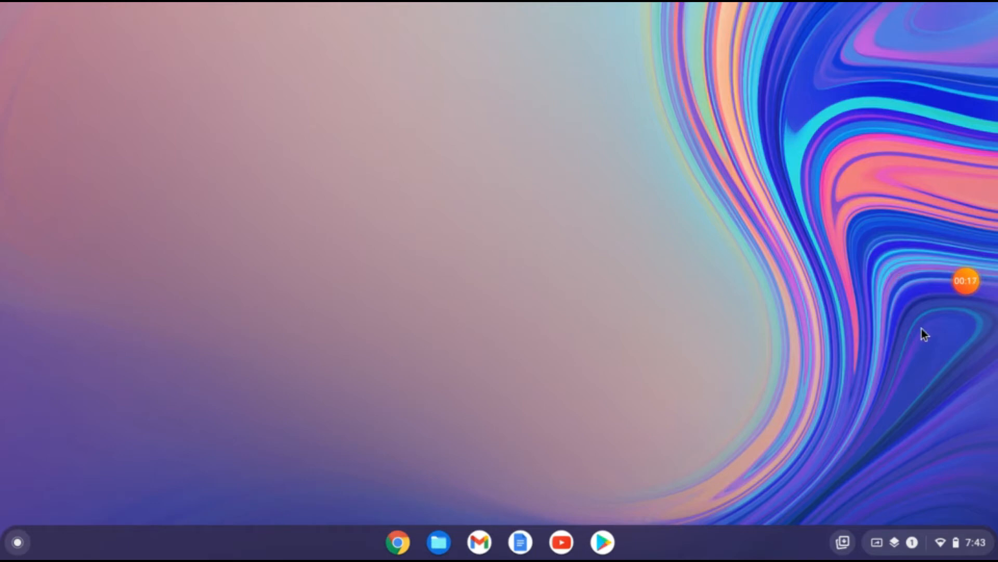
mouse_move(973, 461)
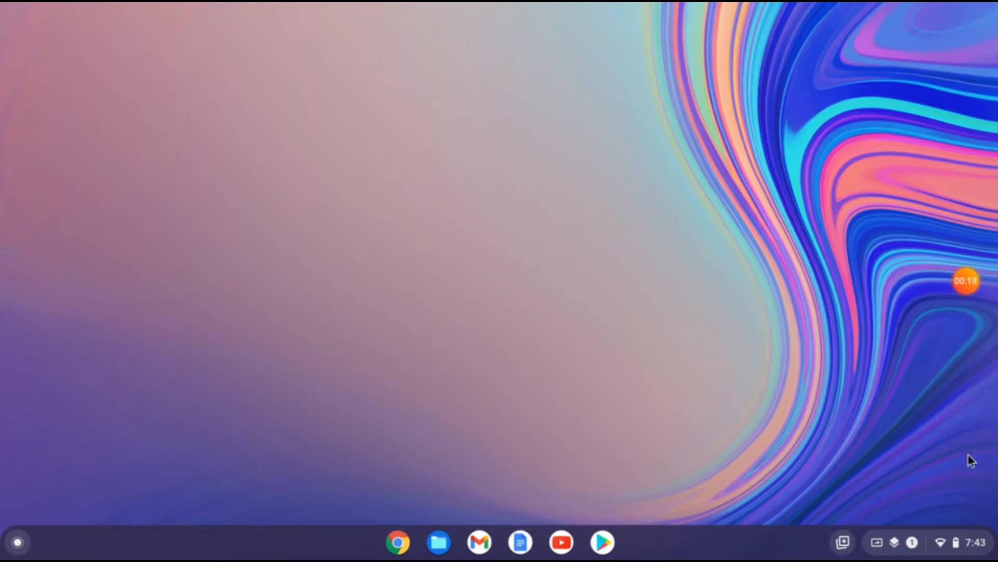
Step: Launch the screen capture tool from Quick Settings in full-screen screenshot mode
click(955, 542)
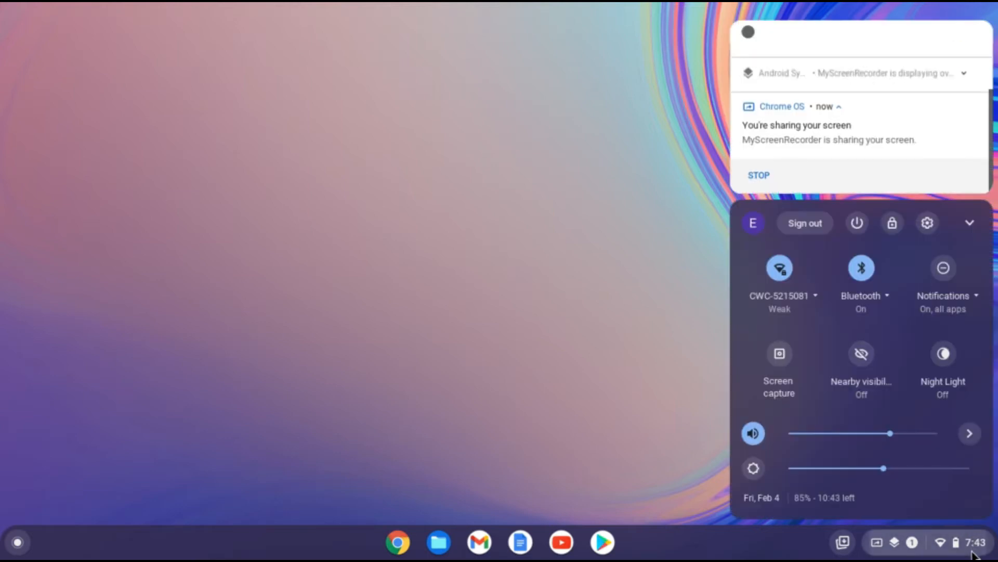
mouse_move(817, 446)
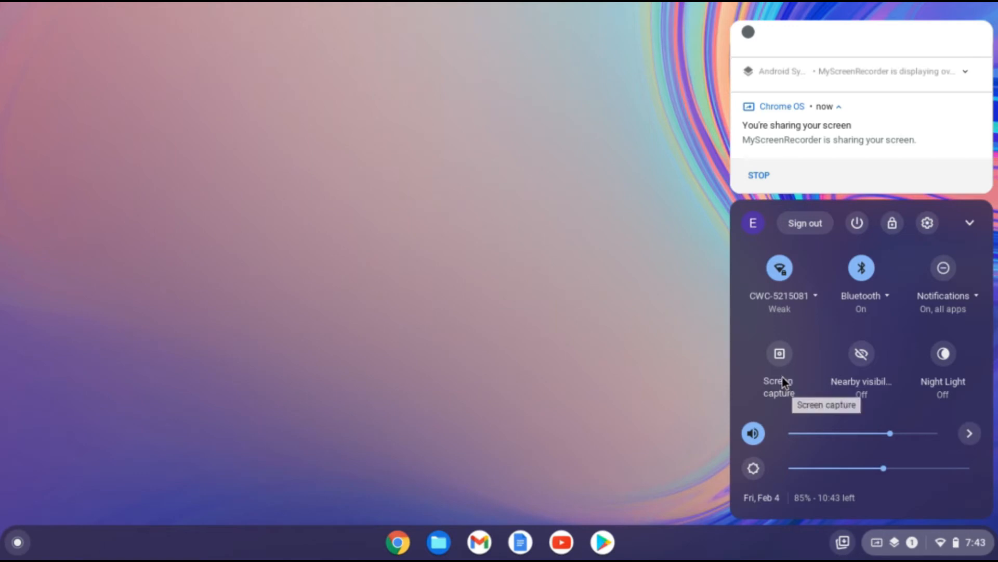
click(780, 353)
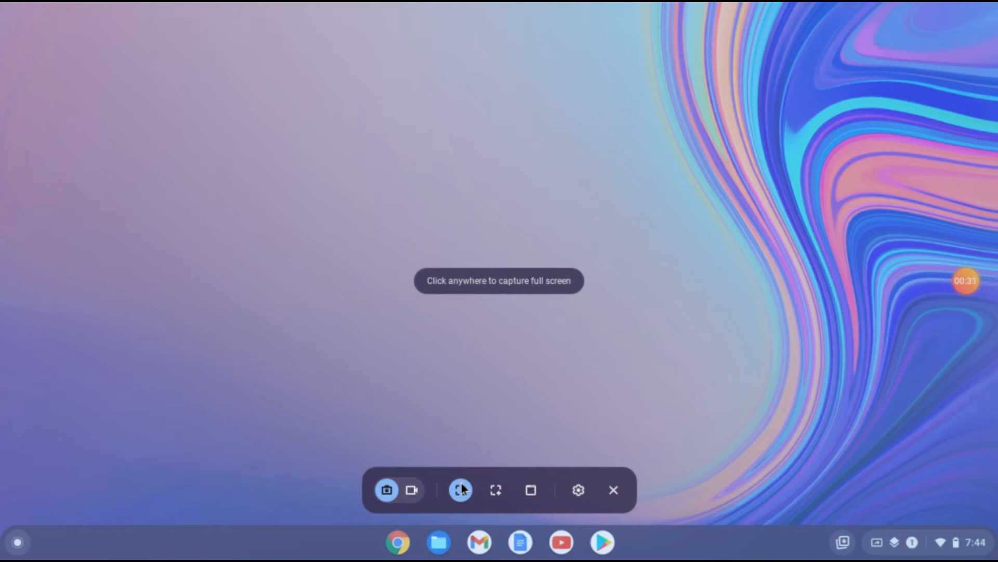
mouse_move(462, 490)
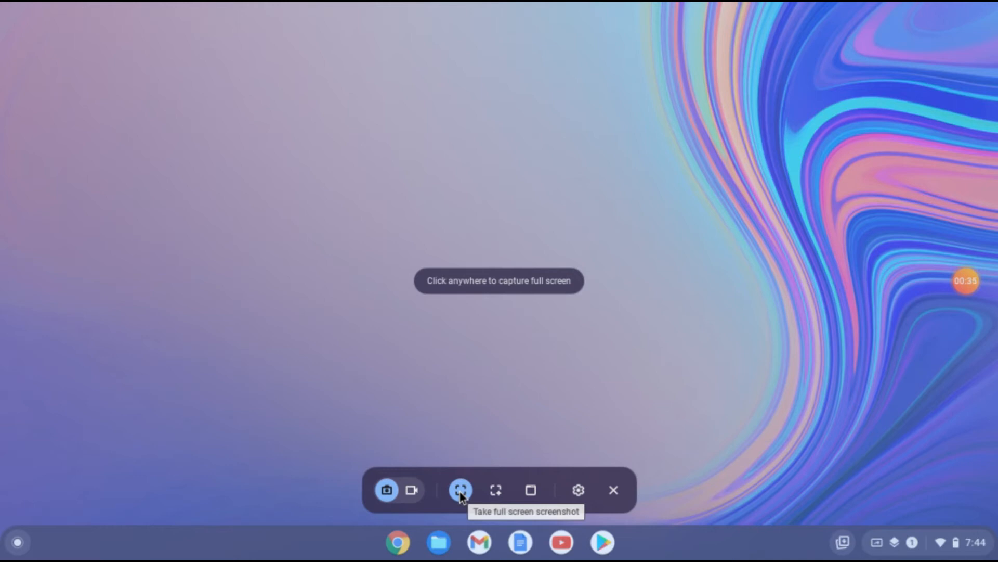
mouse_move(498, 497)
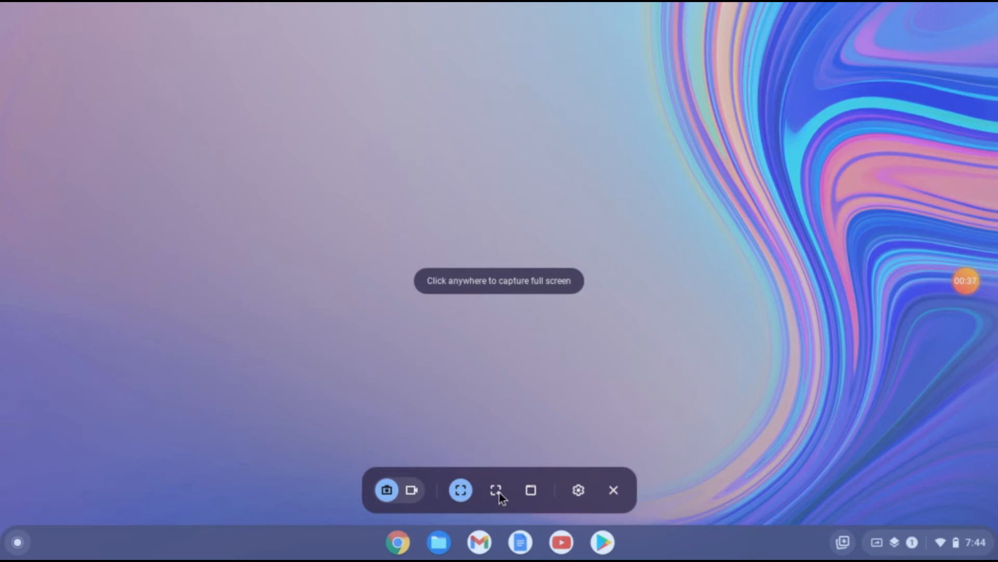
mouse_move(497, 490)
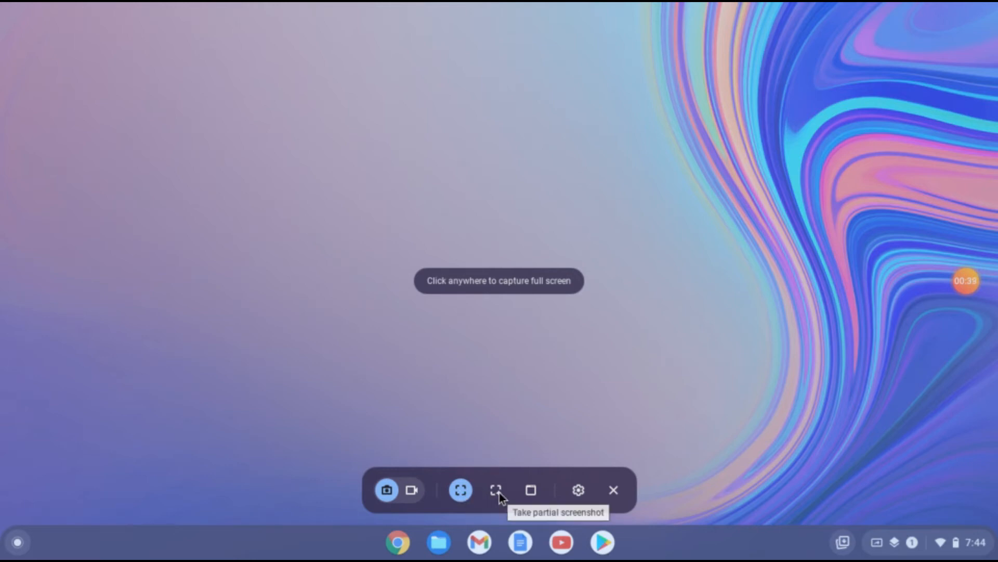
mouse_move(533, 499)
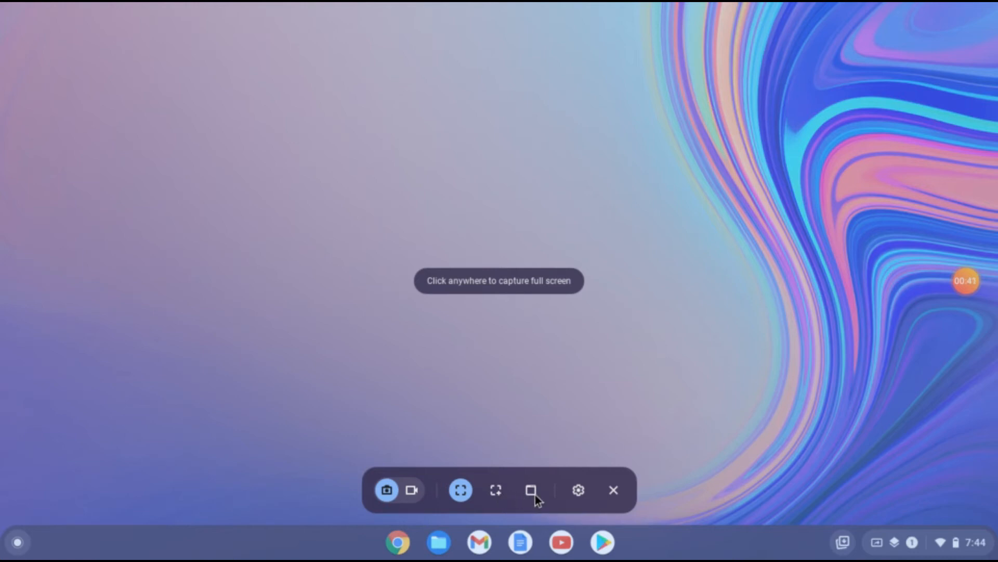
mouse_move(531, 490)
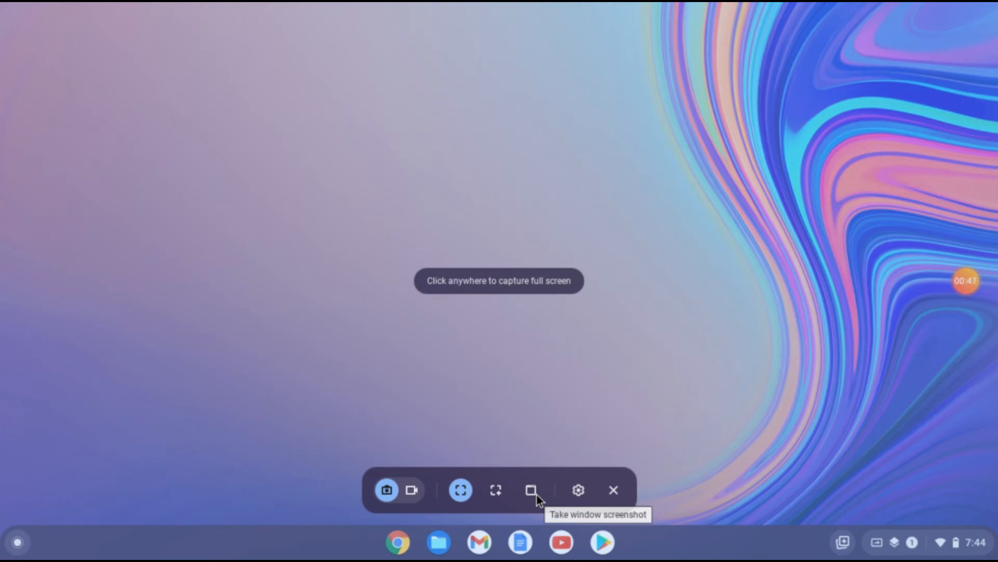
mouse_move(461, 489)
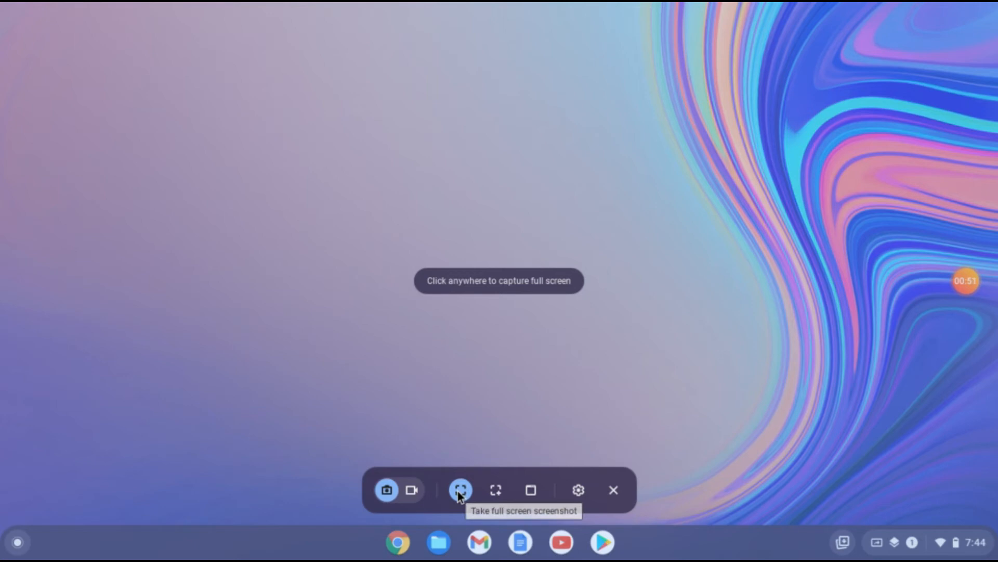
mouse_move(460, 490)
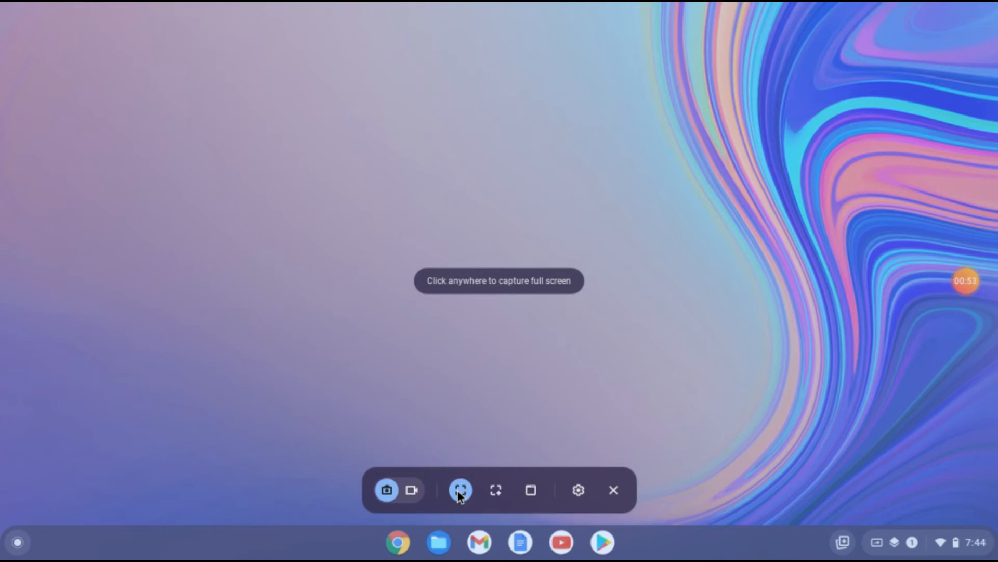
mouse_move(490, 298)
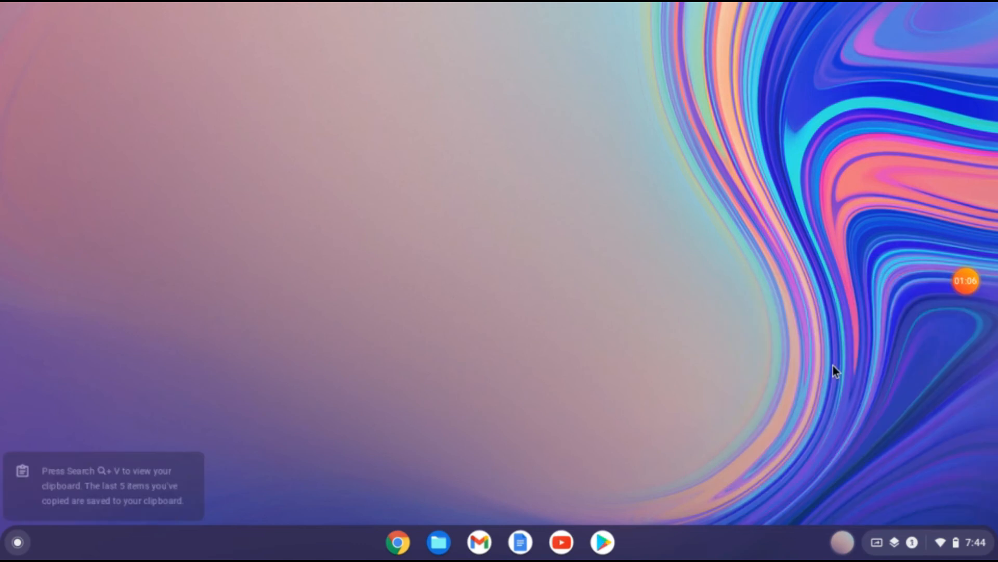
Step: Open 'Screenshot 2022-02-04 7.44.28 AM.png' from Downloads in the image viewer
click(438, 541)
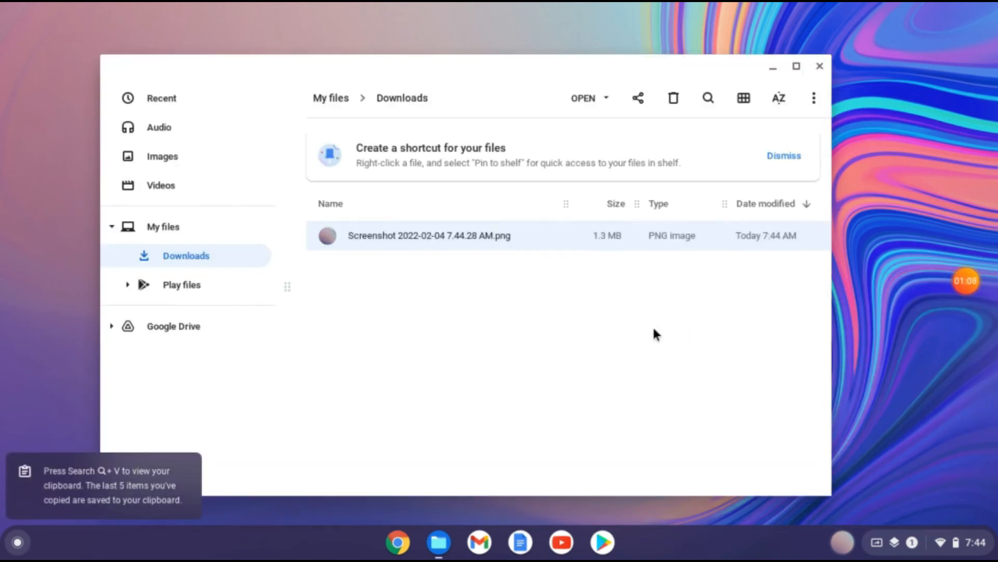
mouse_move(411, 252)
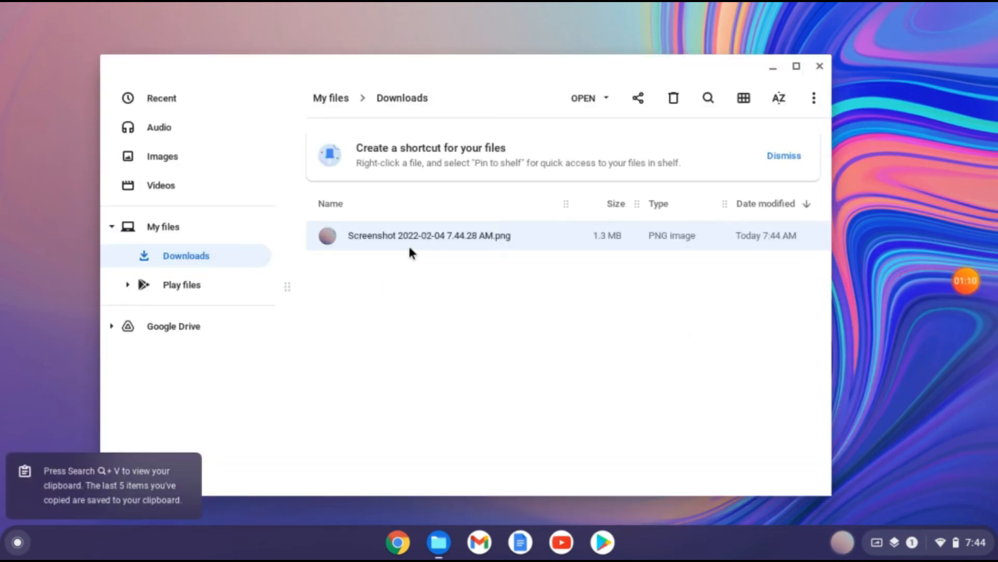
double_click(429, 235)
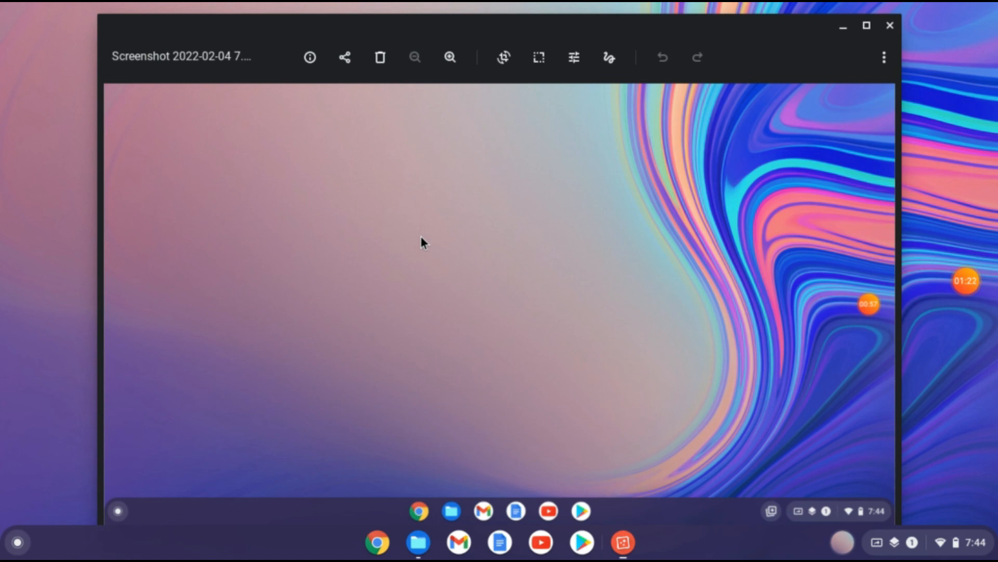
mouse_move(699, 149)
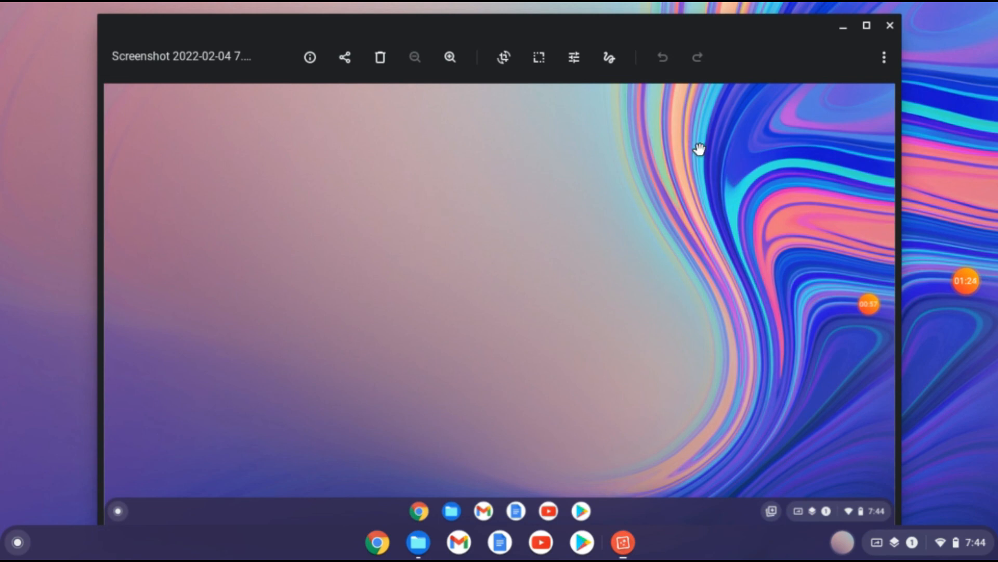